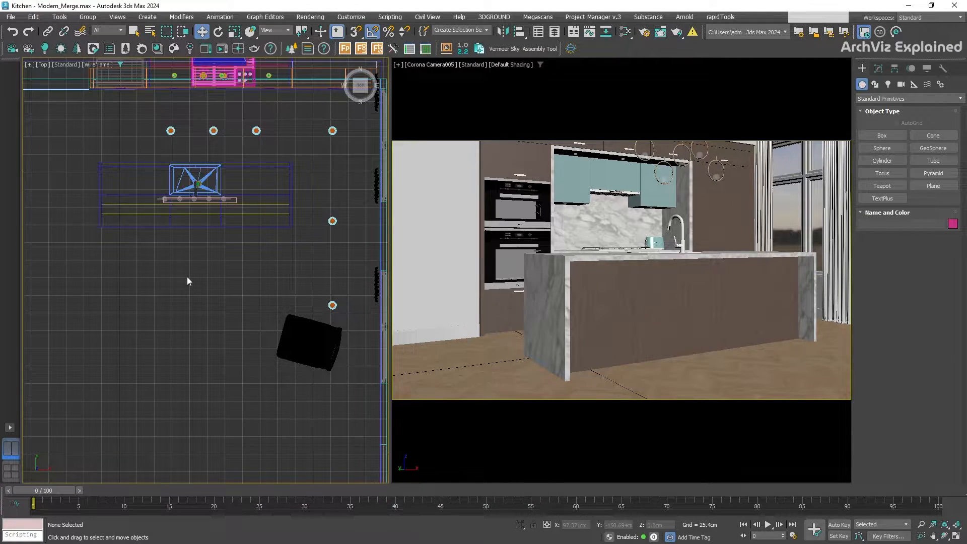
Step: Start a File > Import > Merge and pick Kitchen - Modern_Merge.max
left_click(11, 16)
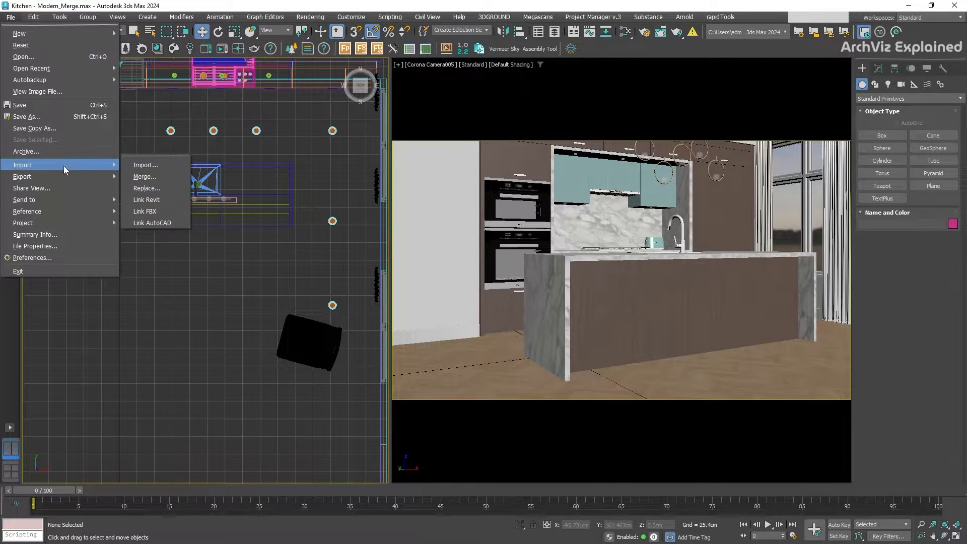
left_click(145, 177)
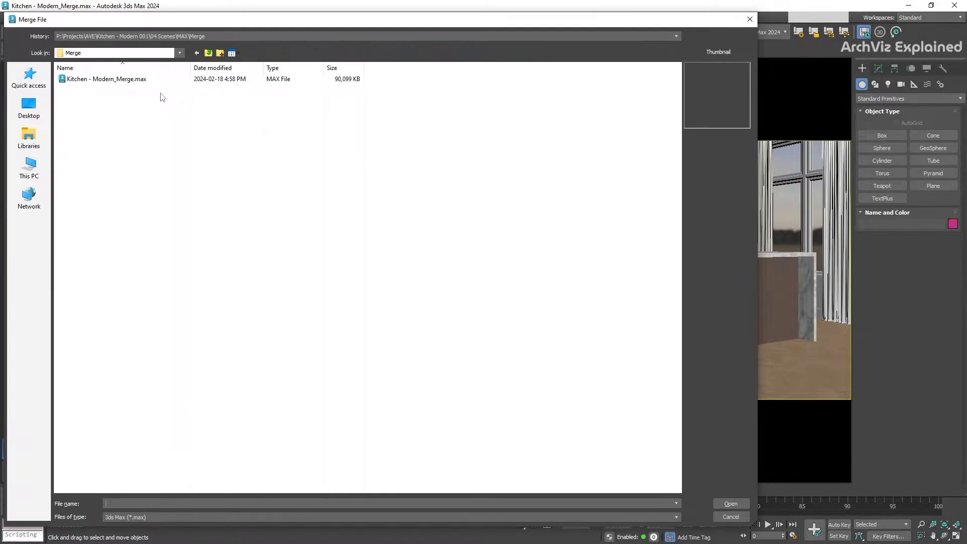
left_click(107, 79)
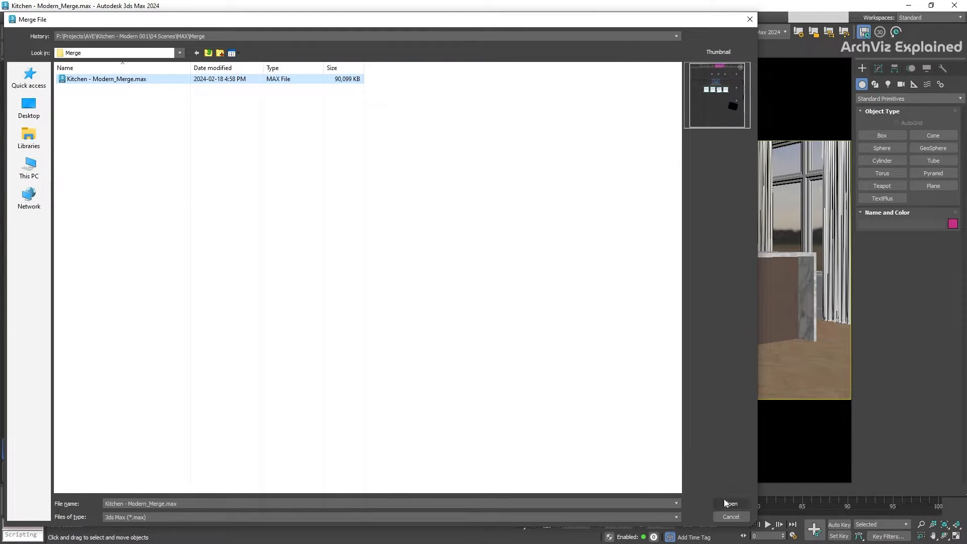
Step: Open the file's object list, filter by FURN, and select FP_ground, FP_Sample and FP_Spline
left_click(731, 503)
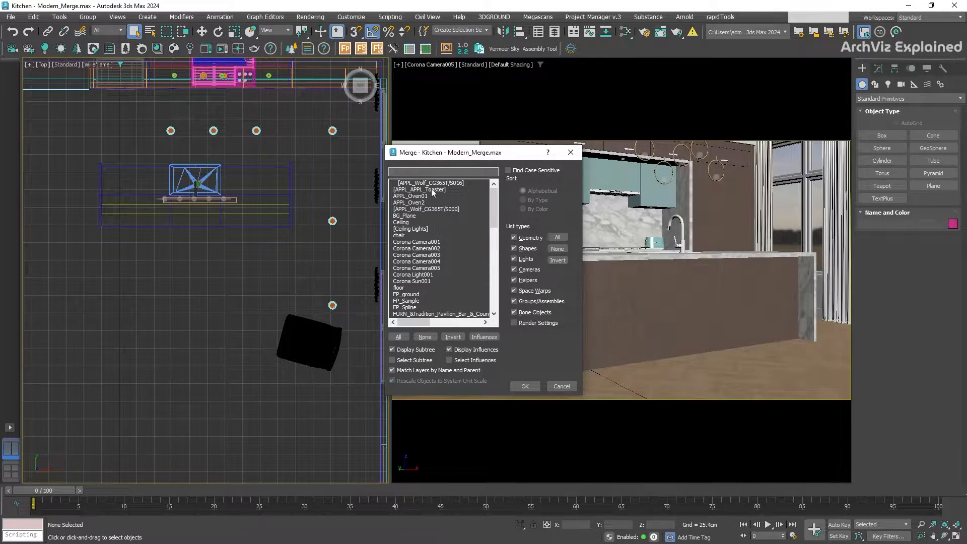
type("FURN")
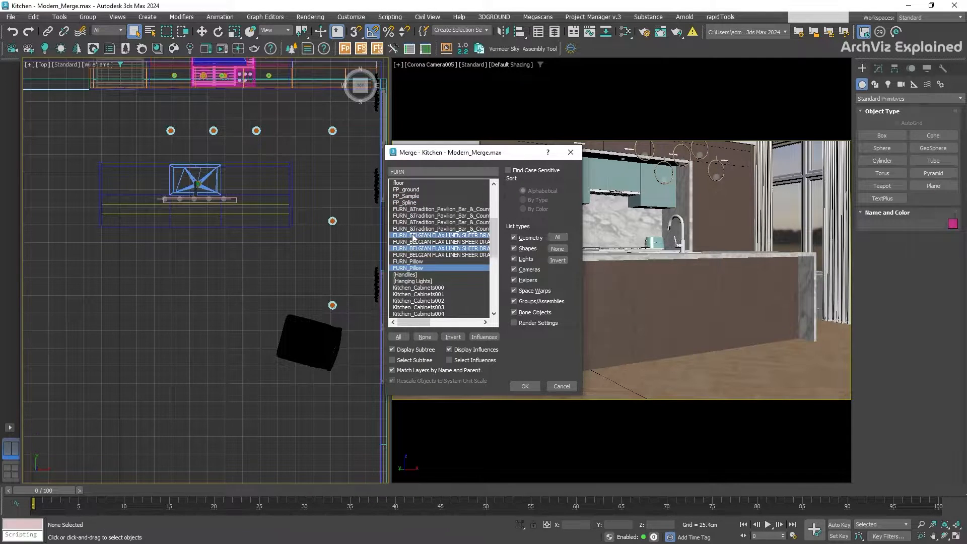
left_click(439, 228)
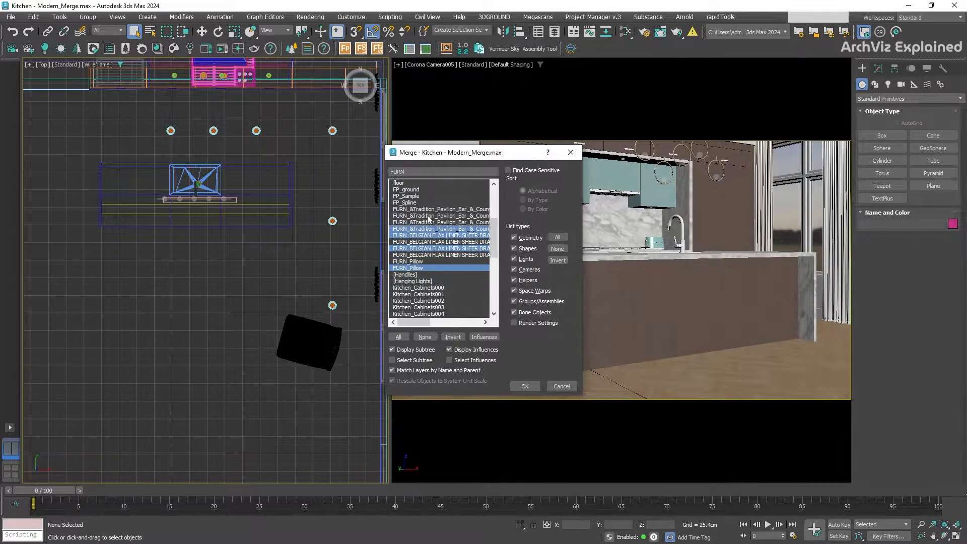
left_click(432, 261)
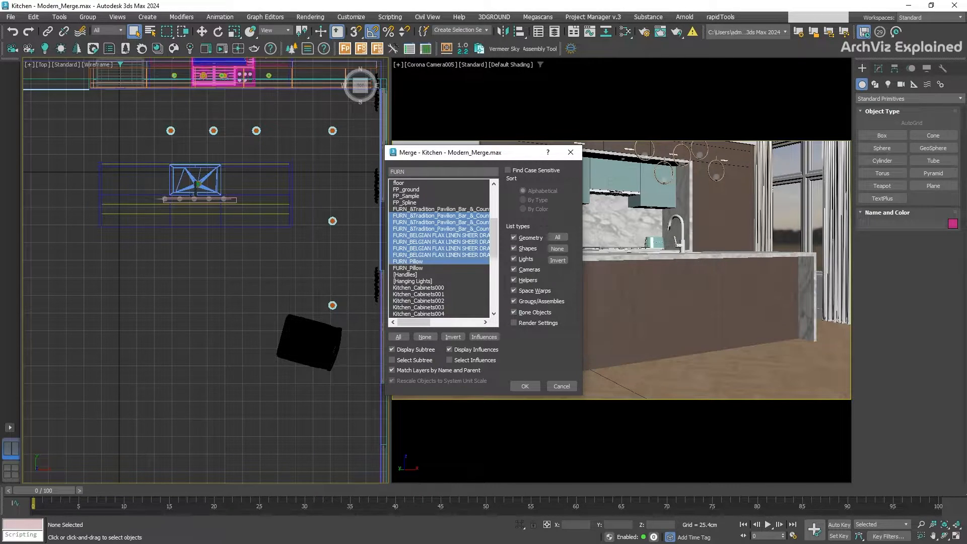
left_click(398, 337)
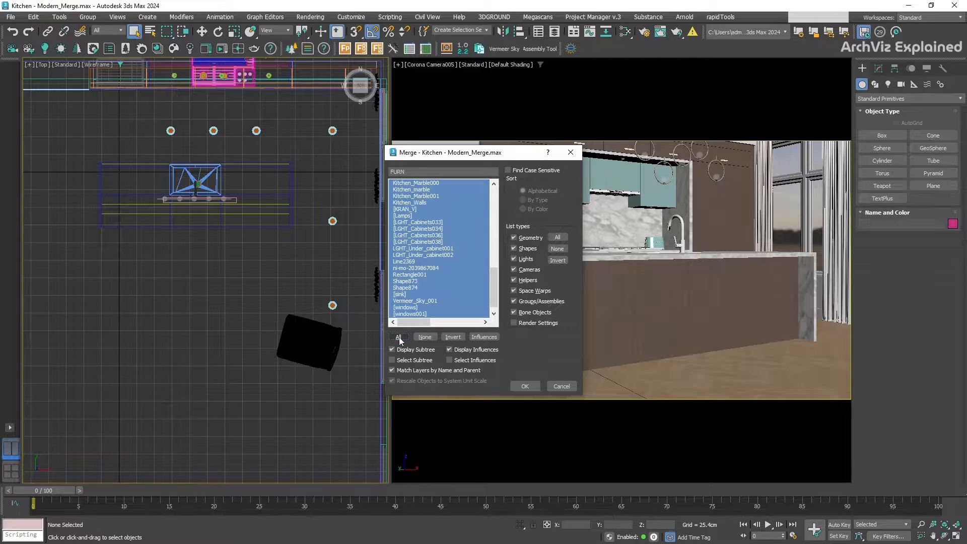
left_click(425, 337)
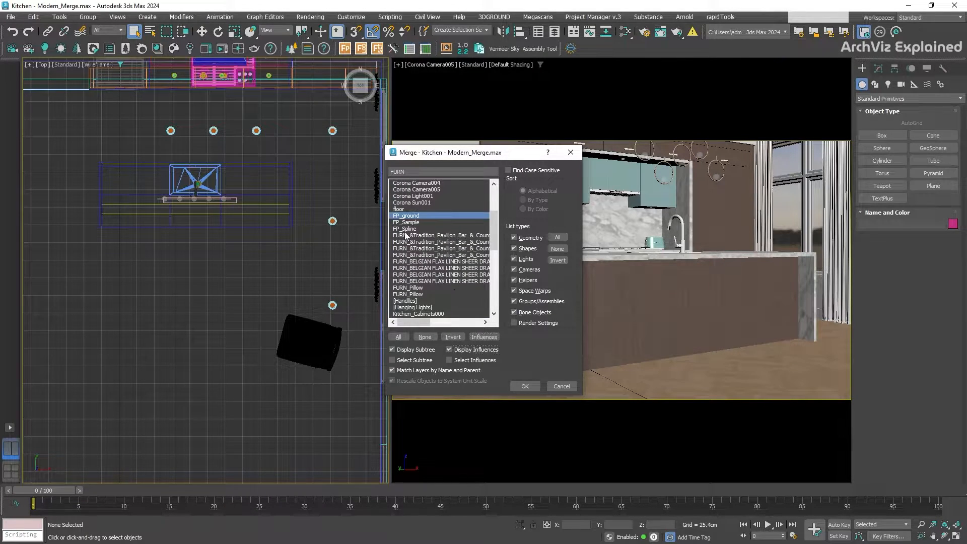
left_click(407, 222)
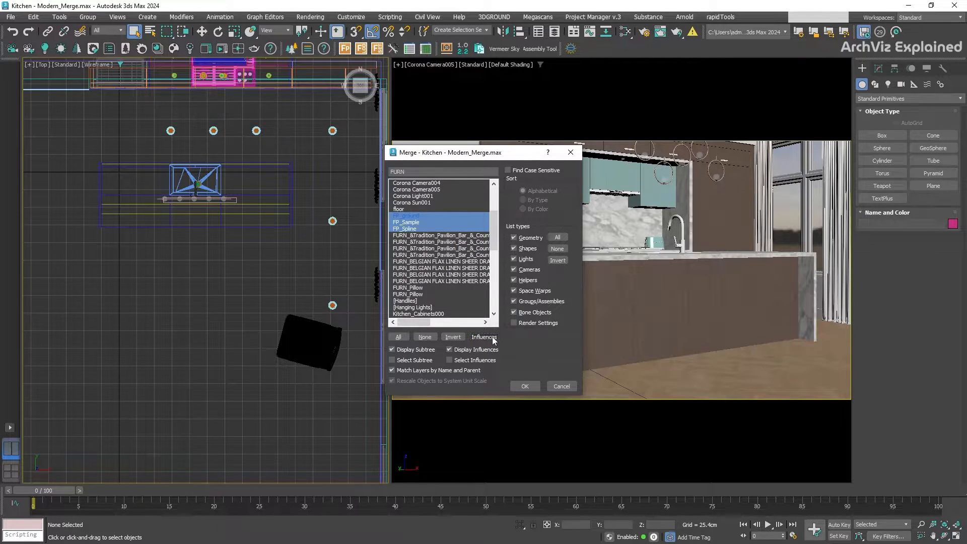
Step: Try the Display Subtree and sorting options in the merge list
left_click(410, 222)
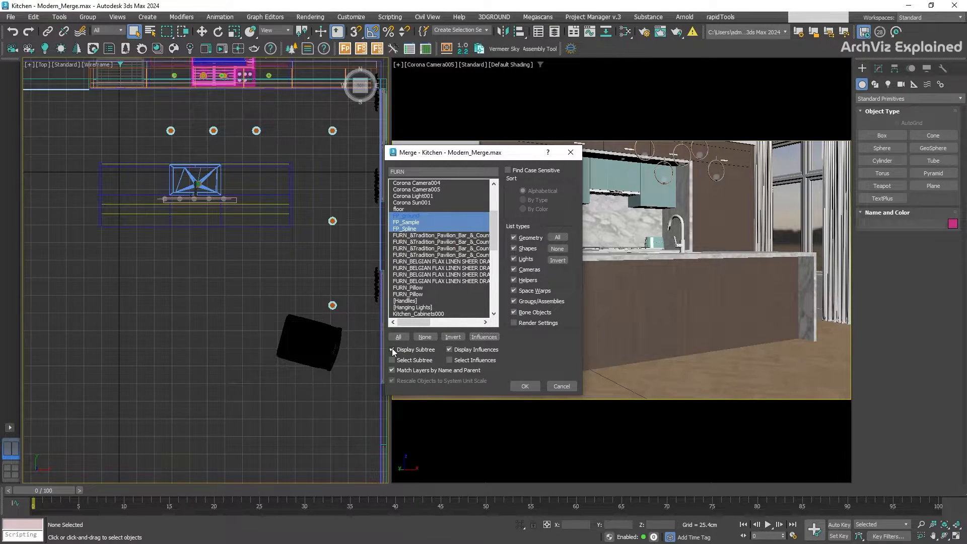
left_click(523, 191)
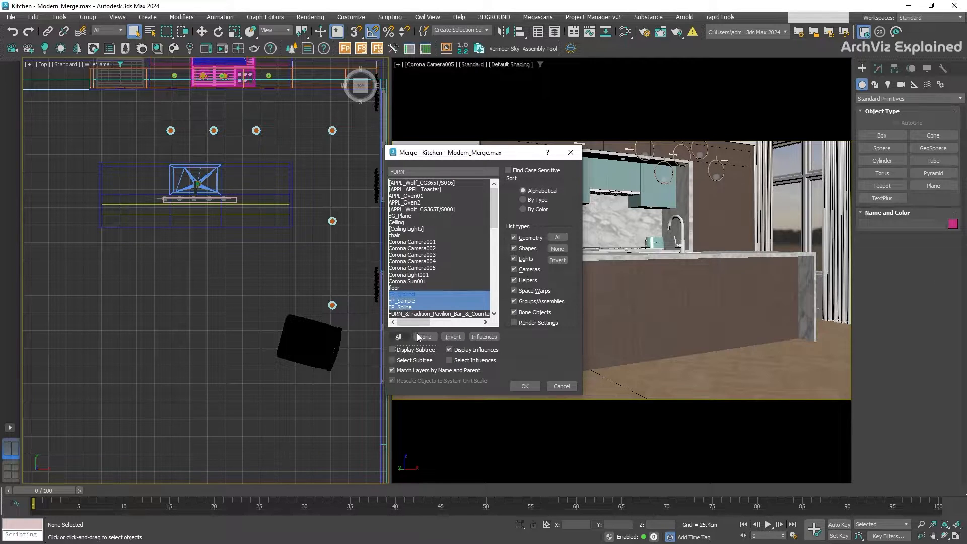
left_click(524, 209)
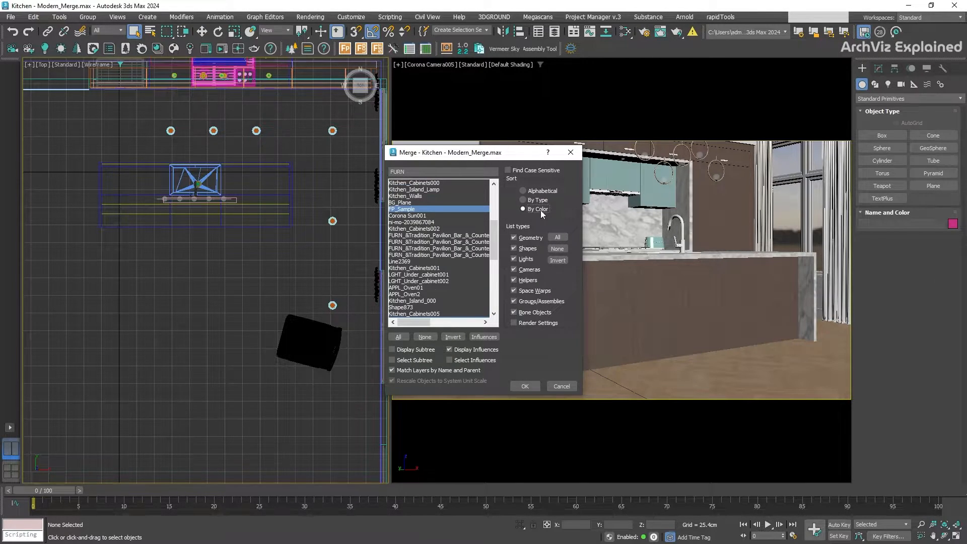
left_click(524, 191)
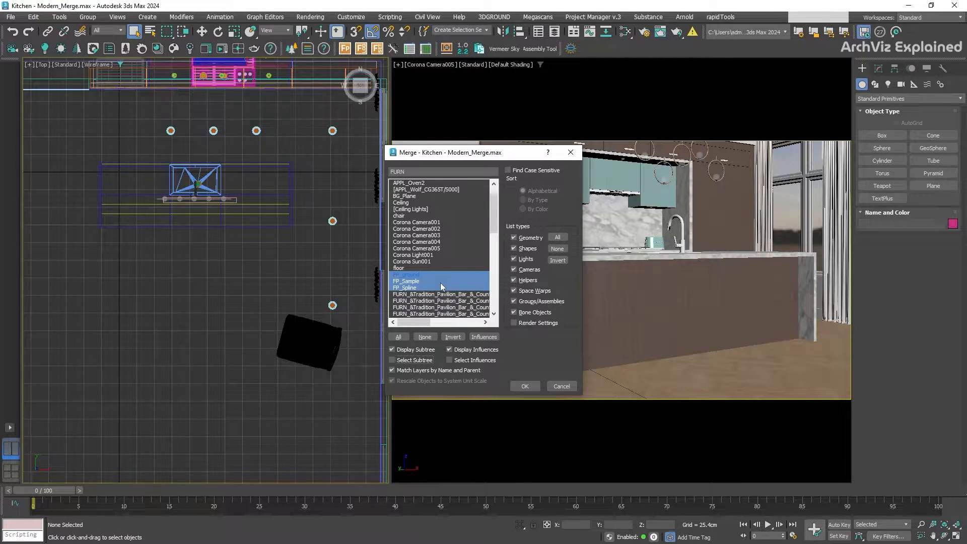
Step: Test Display Influences, enable Select Influences, and keep Match Layers by Name on
left_click(448, 350)
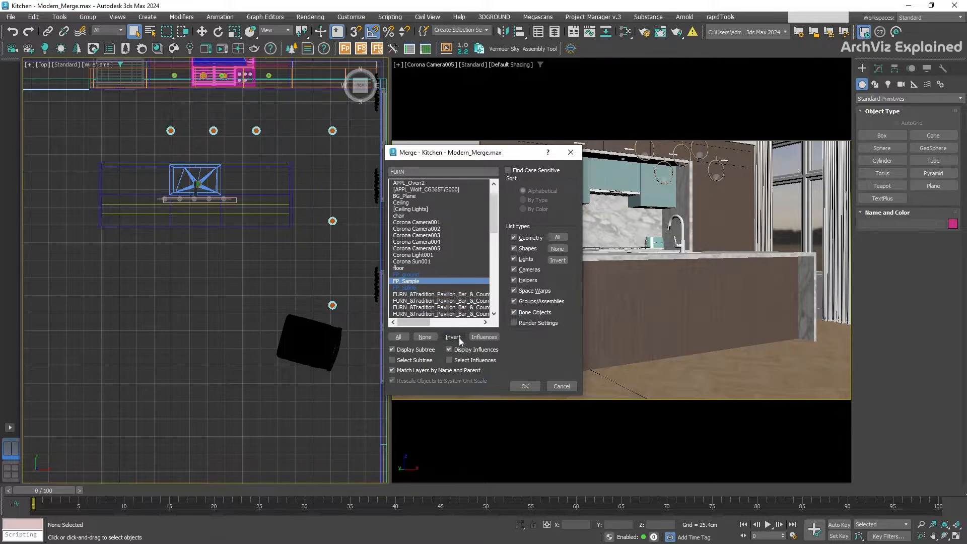
left_click(449, 349)
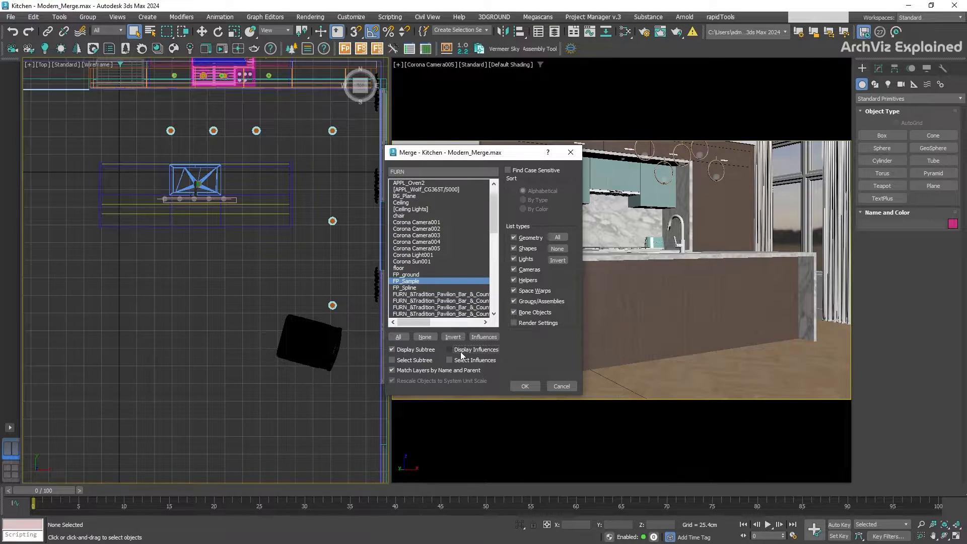
left_click(450, 349)
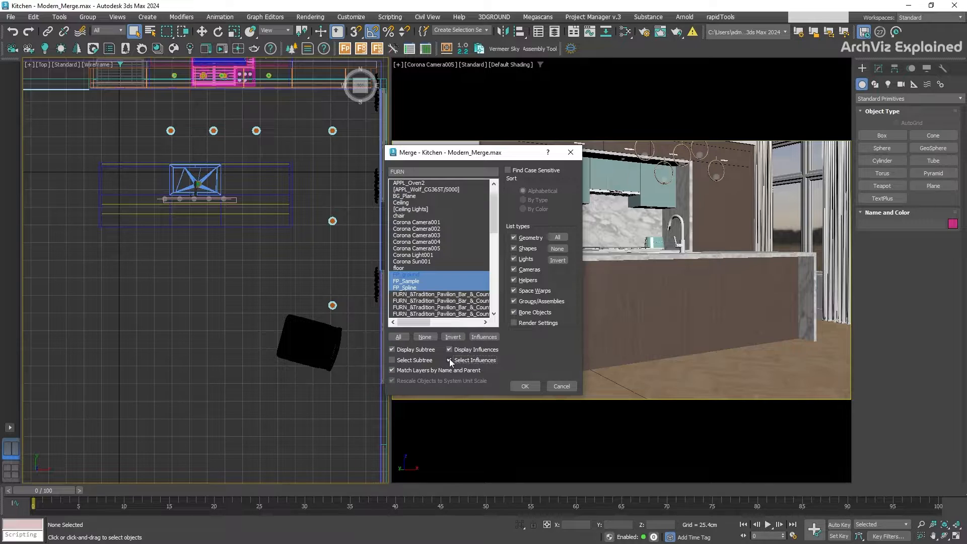
left_click(450, 360)
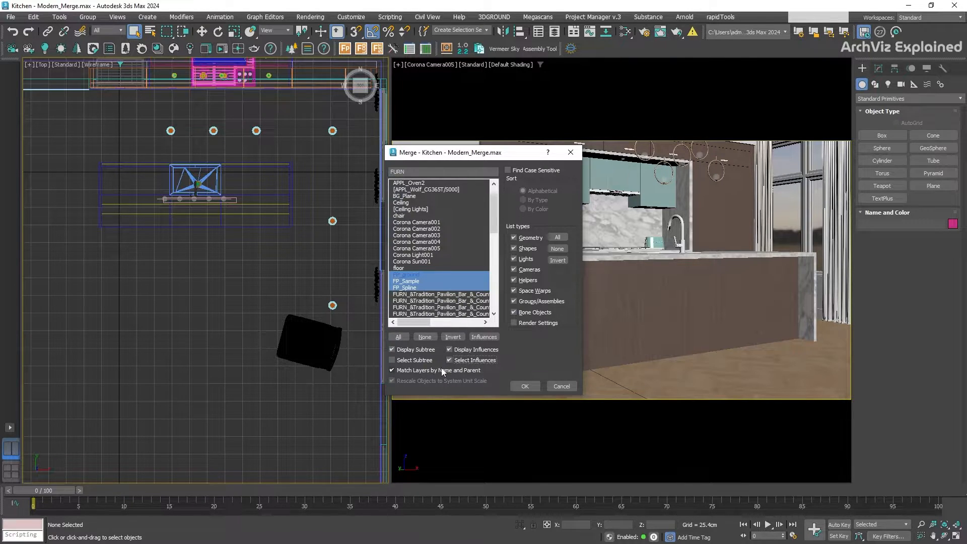
left_click(392, 370)
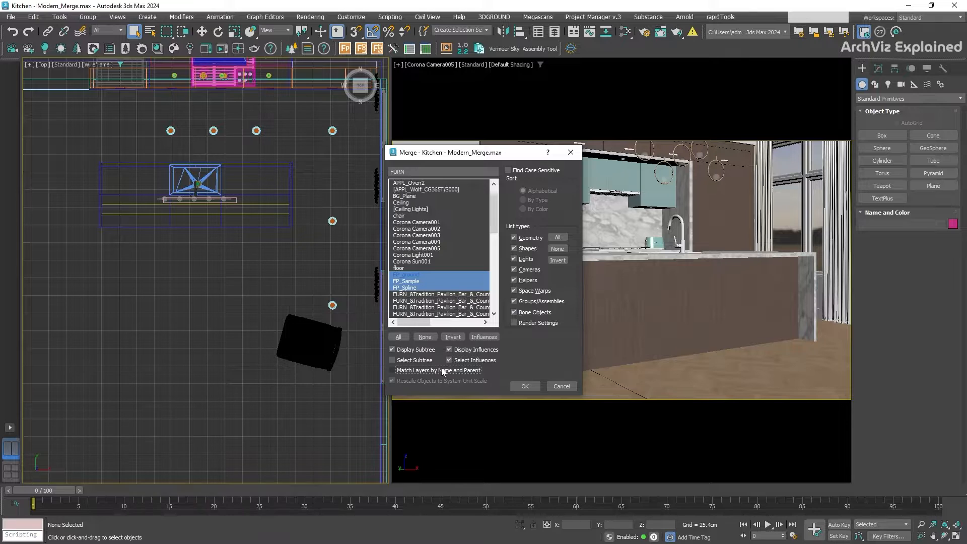
left_click(392, 370)
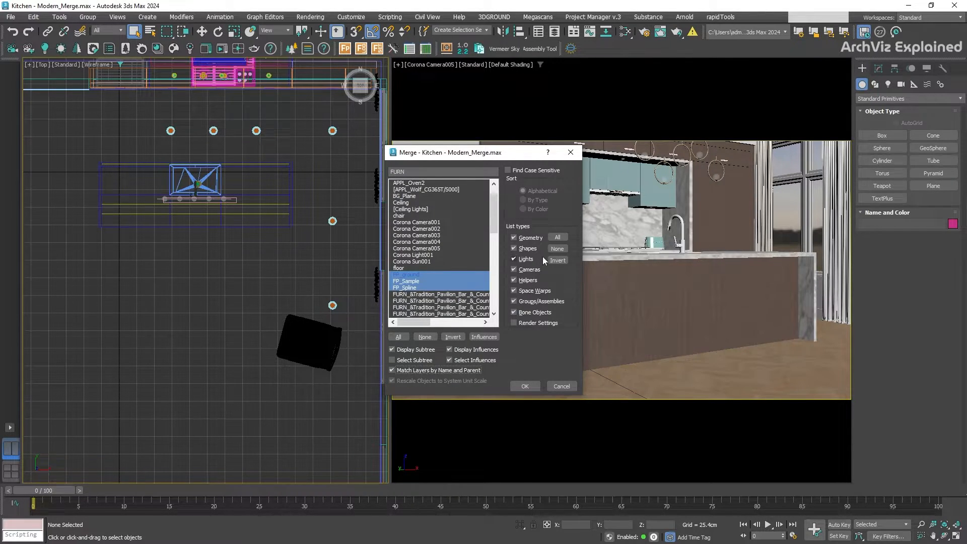
Step: Reset the object-type filters and select the four FURN_&Tradition_Pavilion_Bar chair entries
left_click(557, 248)
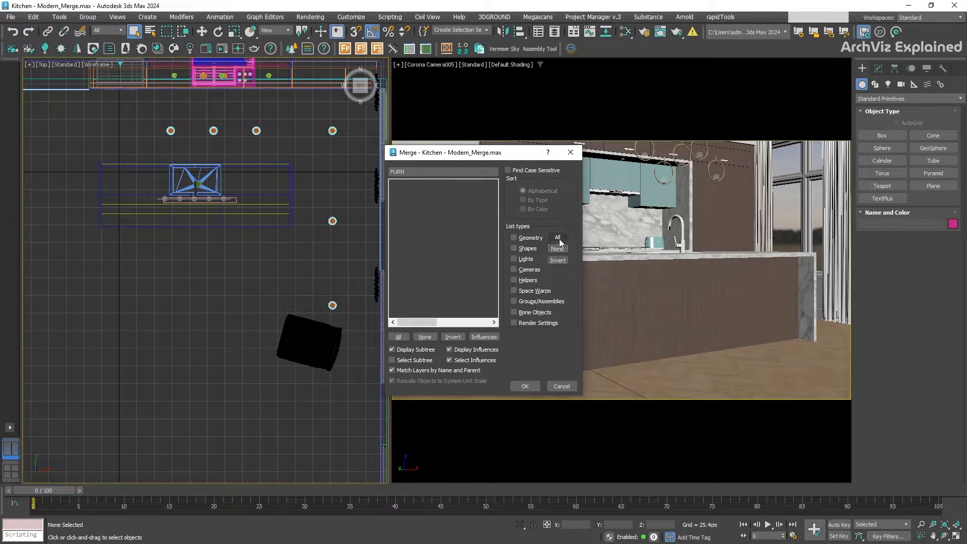
left_click(557, 237)
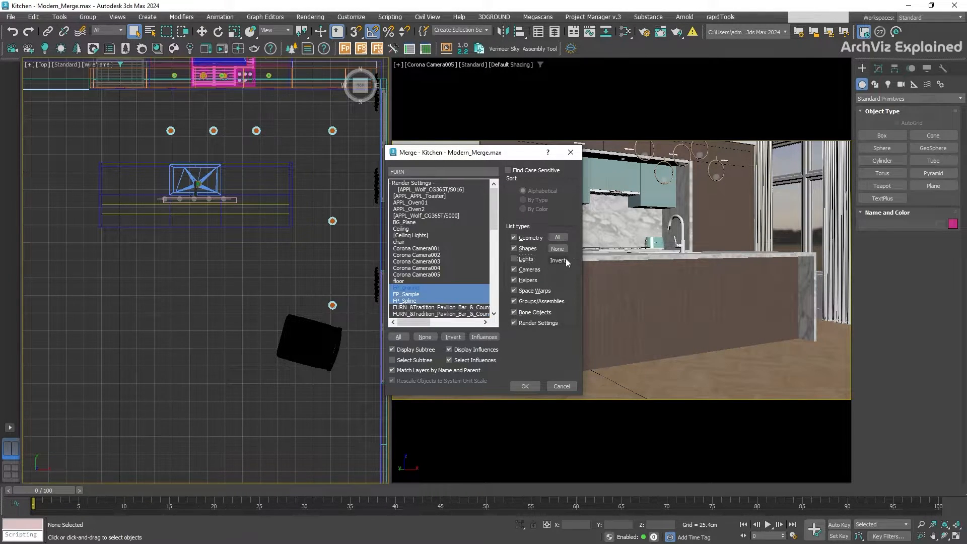
left_click(514, 259)
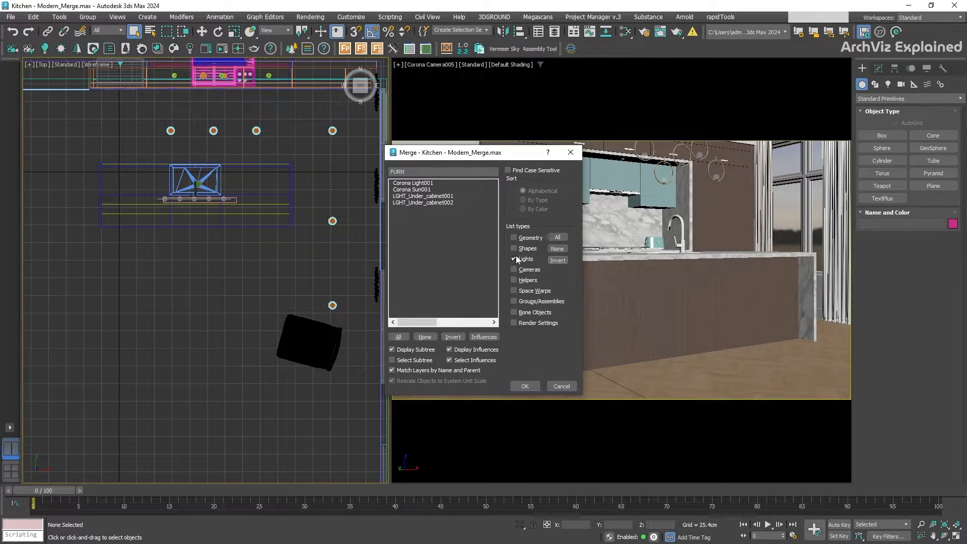
left_click(514, 269)
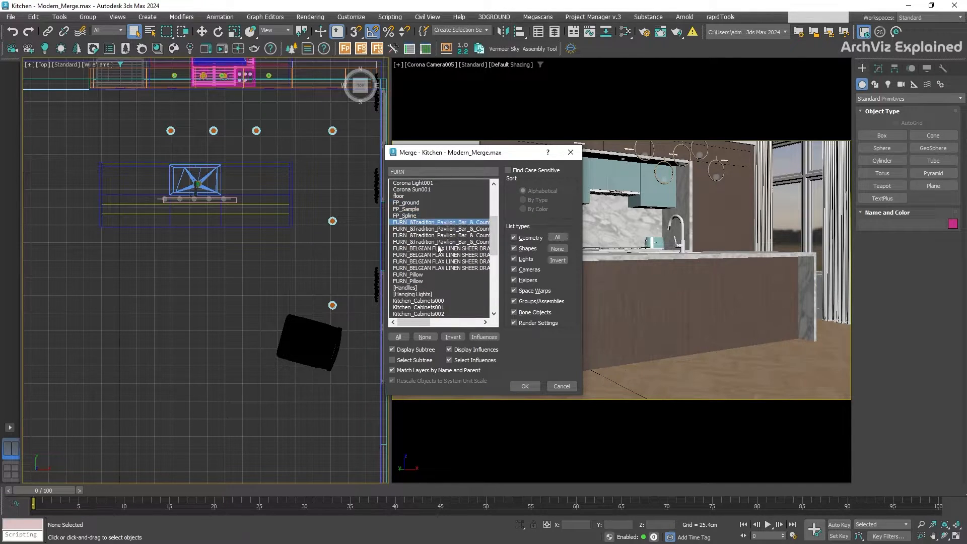
left_click(440, 242)
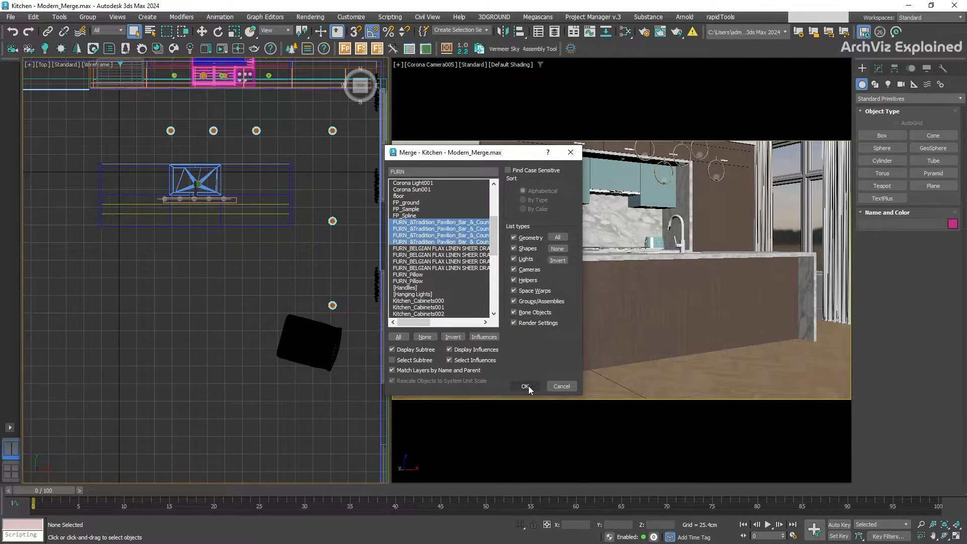
Step: Merge the four bar chairs, then reopen Merge on the same file and browse the list
left_click(524, 386)
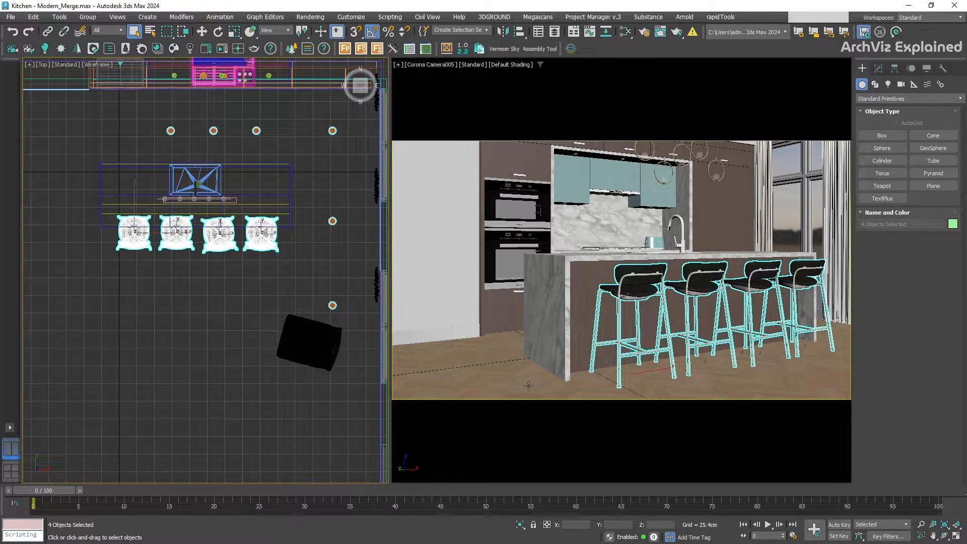
mouse_move(441, 385)
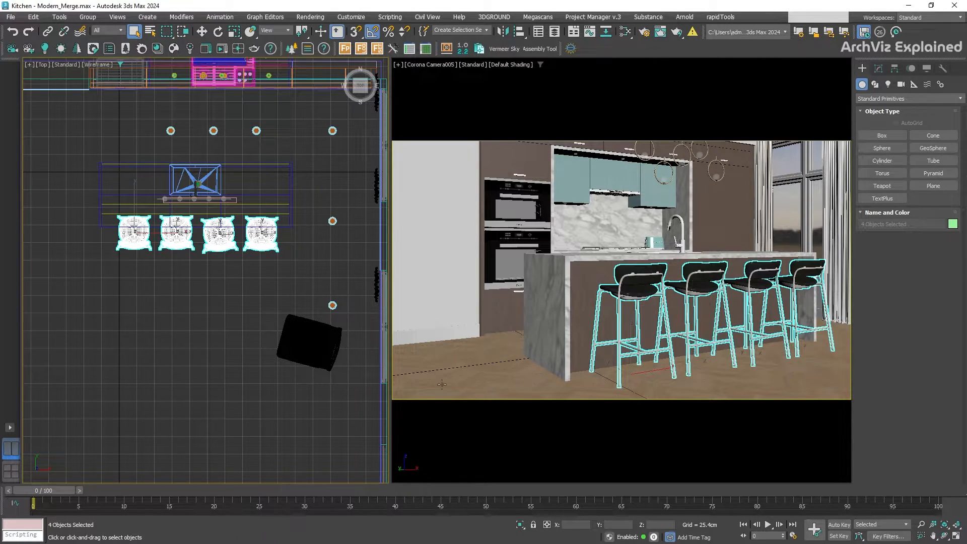
left_click(10, 16)
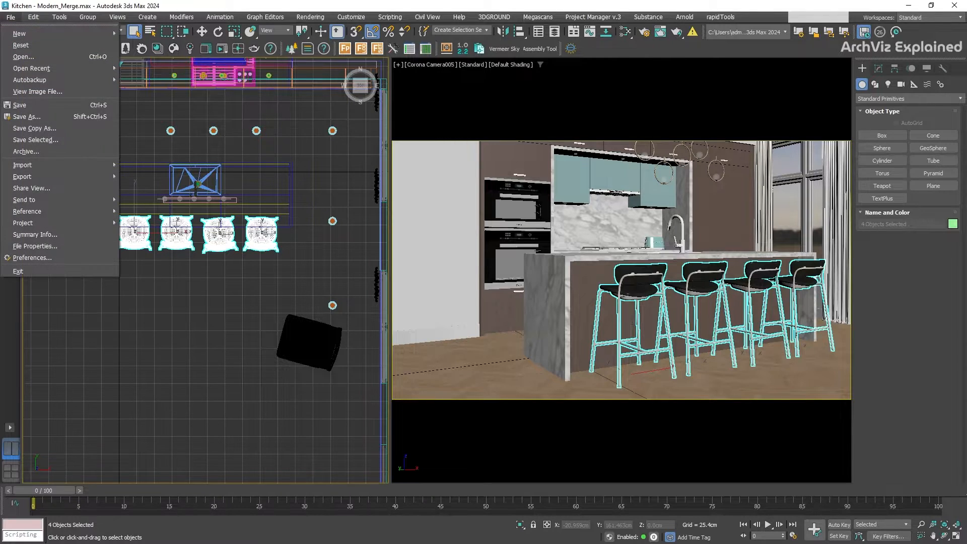
left_click(311, 205)
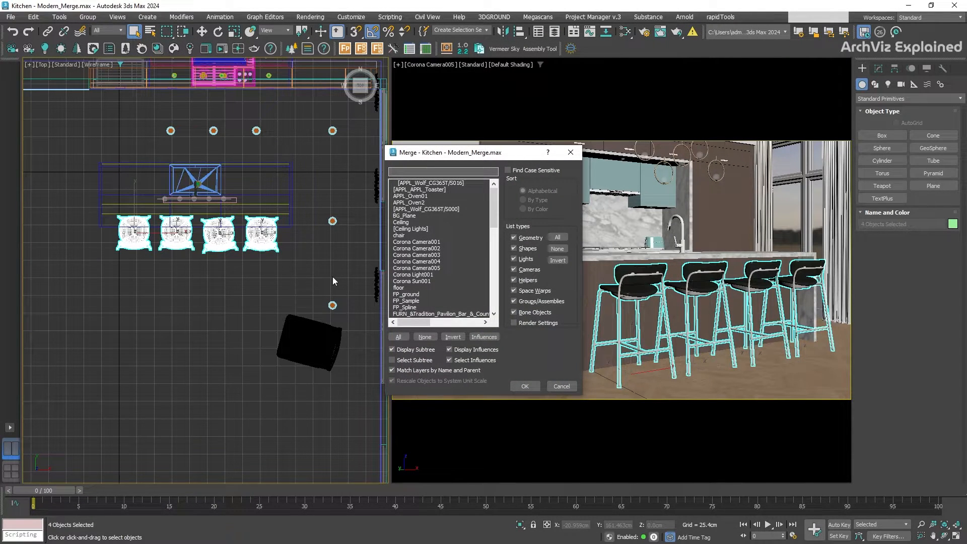
scroll("down", 3)
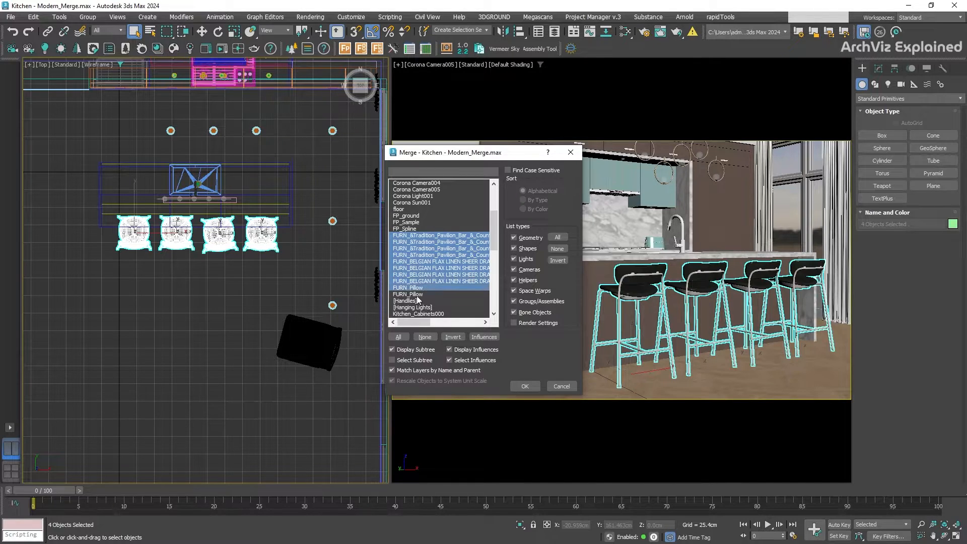
scroll("up", 3)
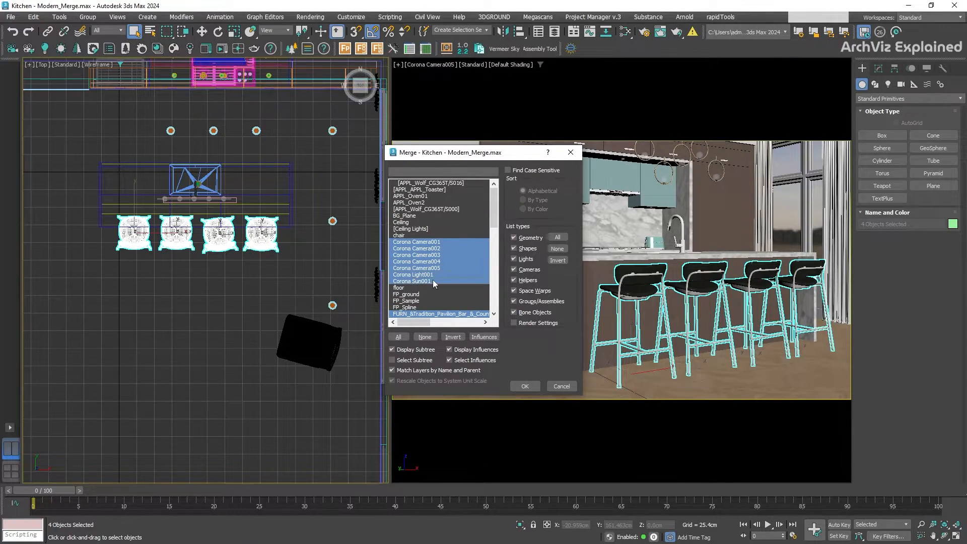
scroll("down", 3)
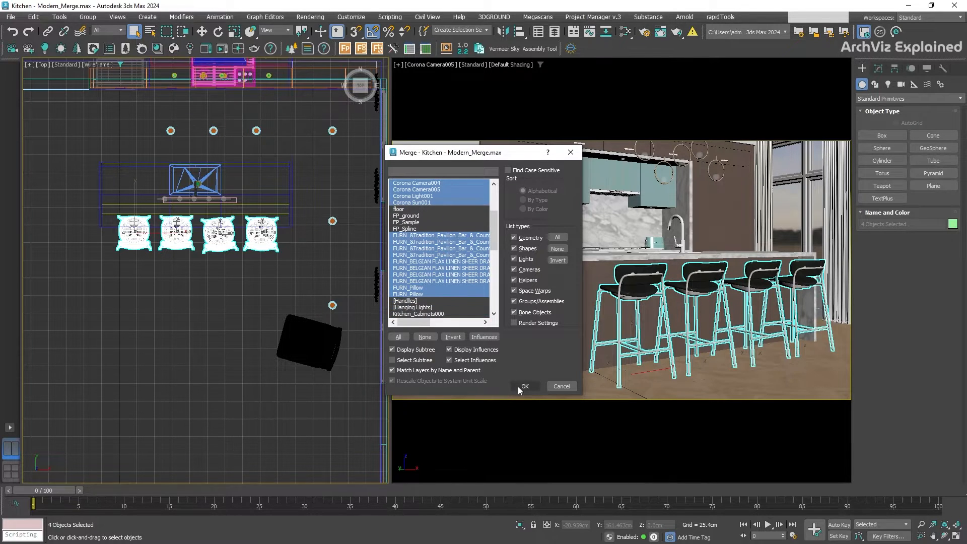
Step: Merge the cameras, lights and furnishings, renaming the camera to Corona Camera001_05
left_click(525, 386)
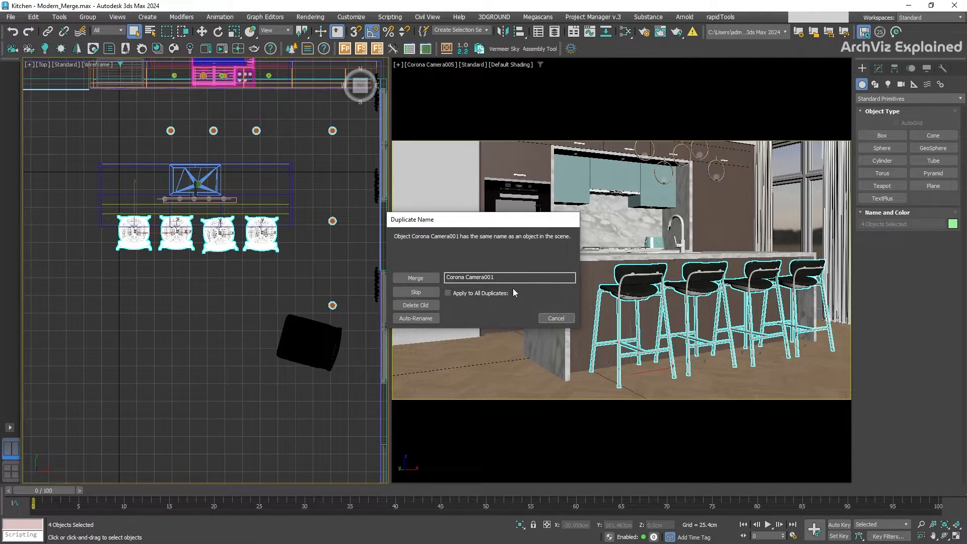
left_click(509, 277)
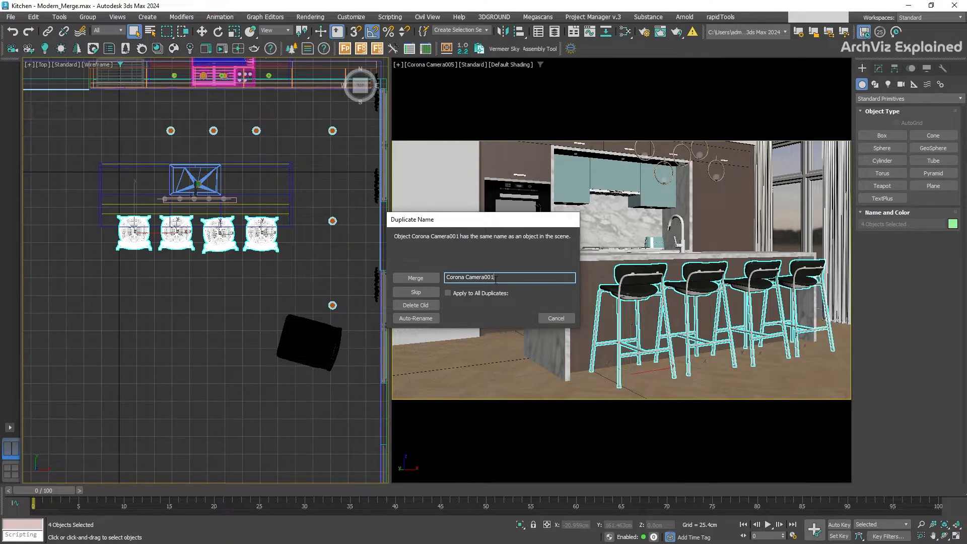
type("_05")
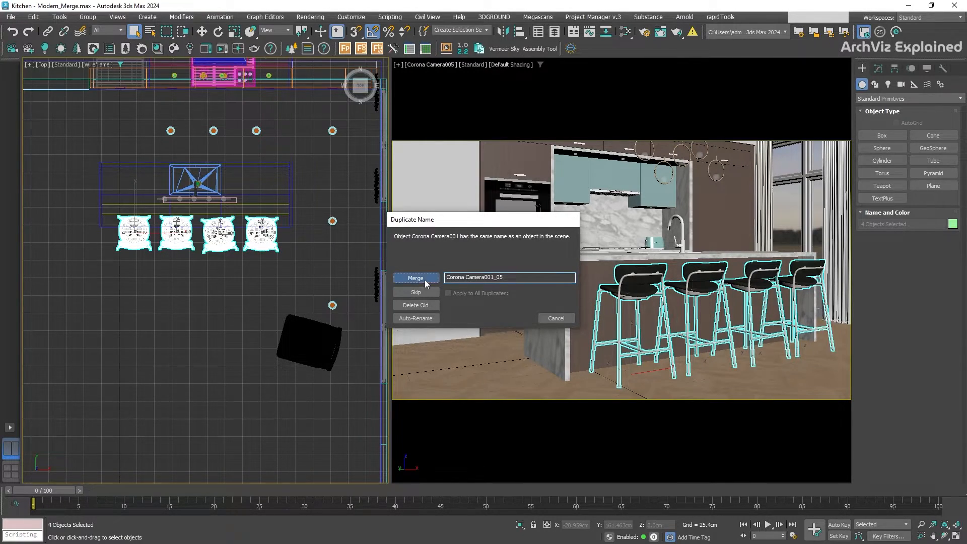
left_click(415, 279)
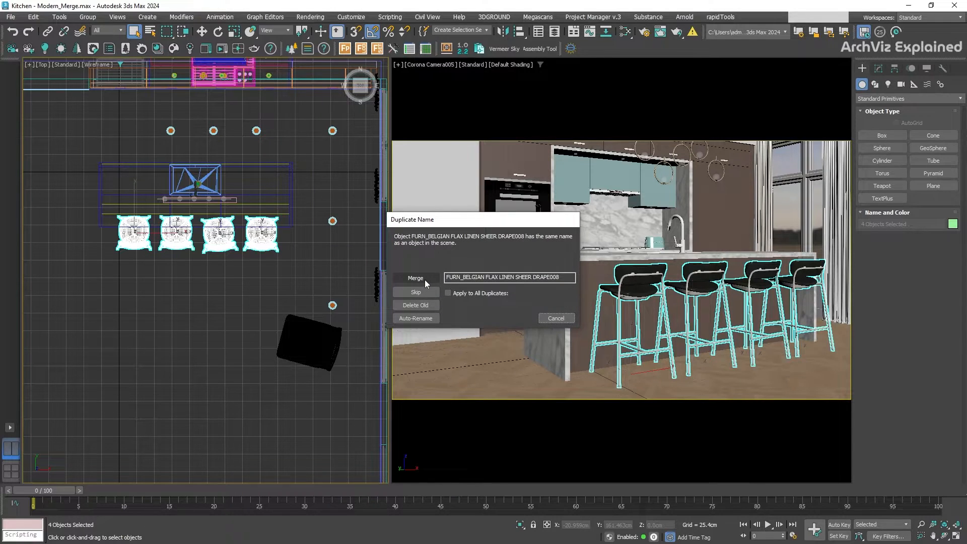
Step: Merge or skip the clashing curtains and apply the choice to all duplicates
left_click(416, 278)
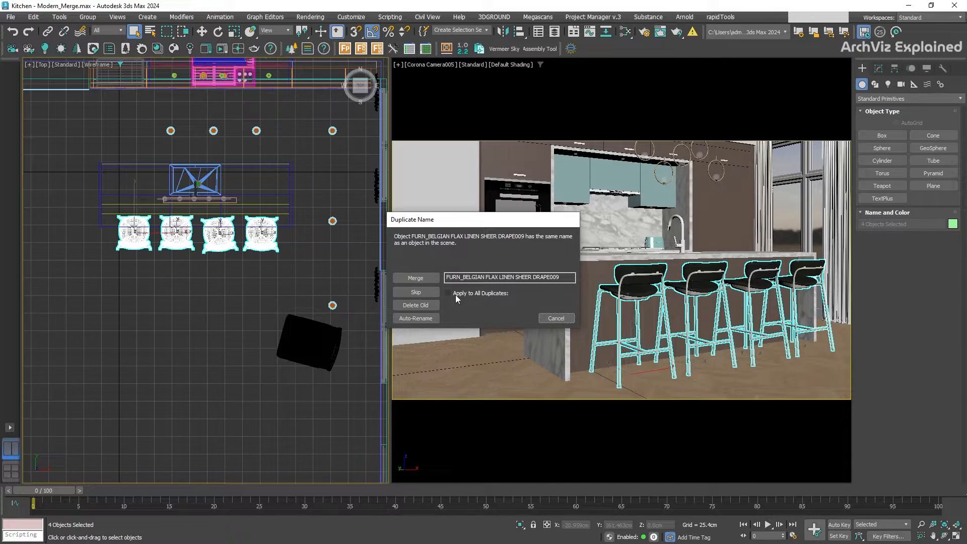
left_click(448, 294)
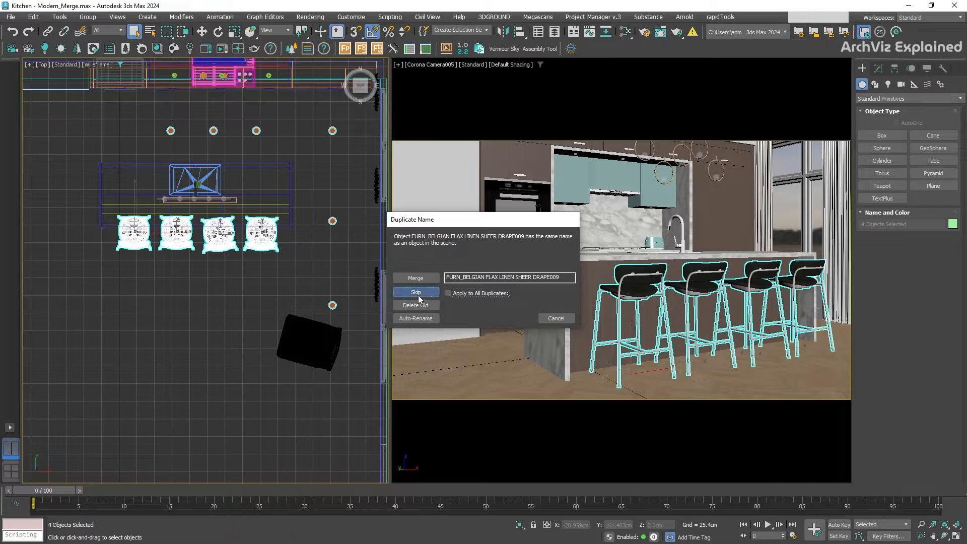
left_click(415, 292)
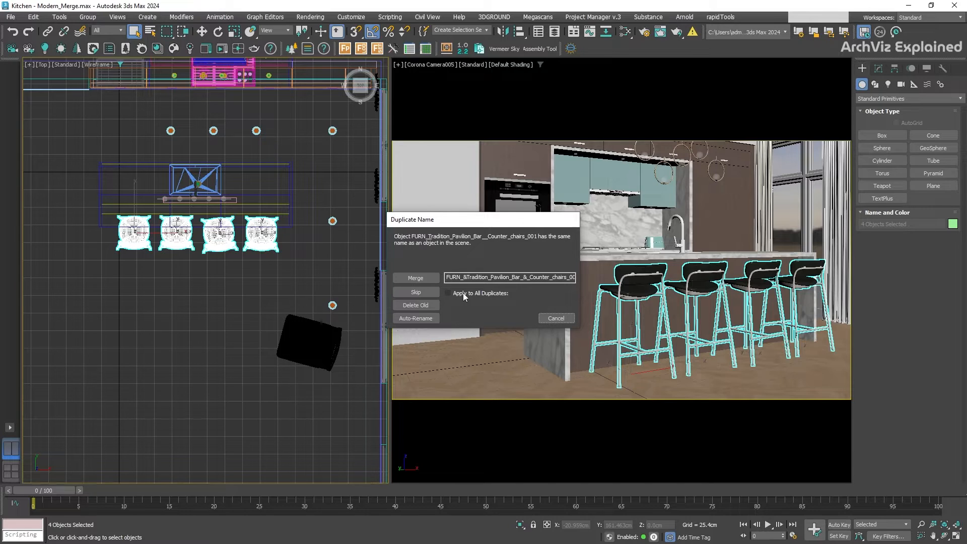
left_click(448, 293)
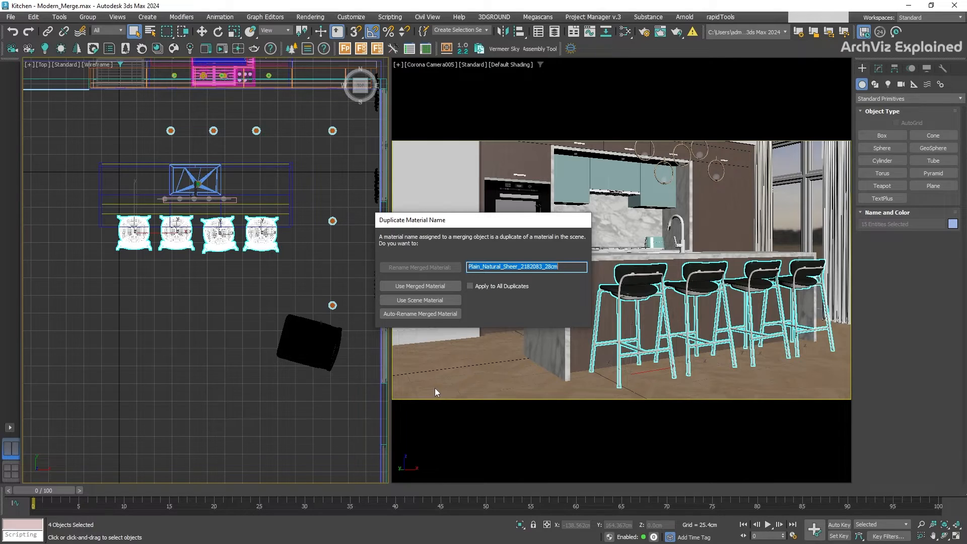
mouse_move(487, 305)
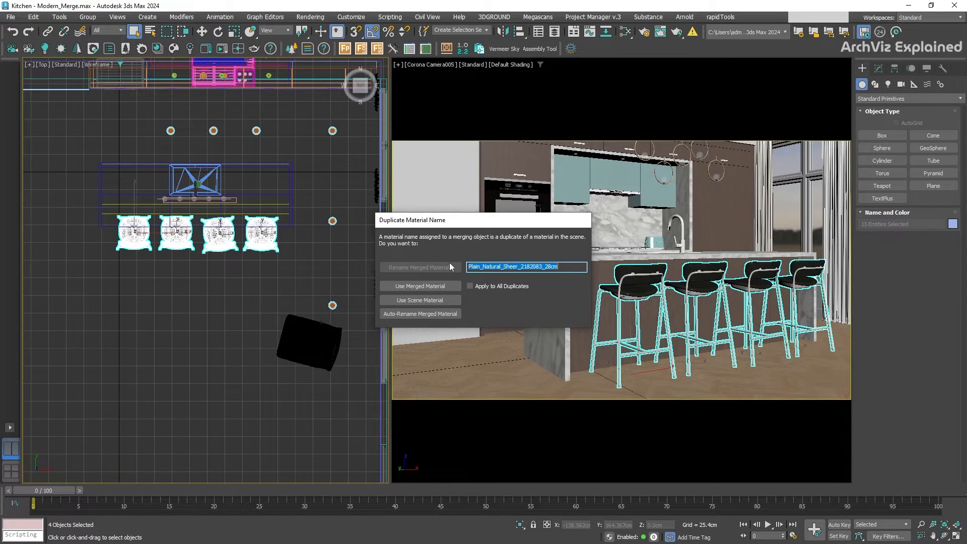
mouse_move(469, 267)
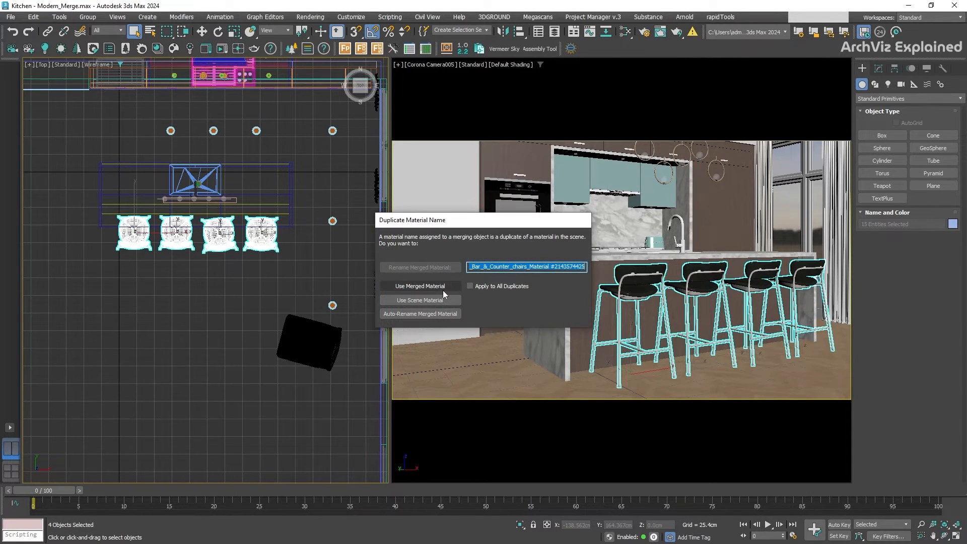
mouse_move(419, 301)
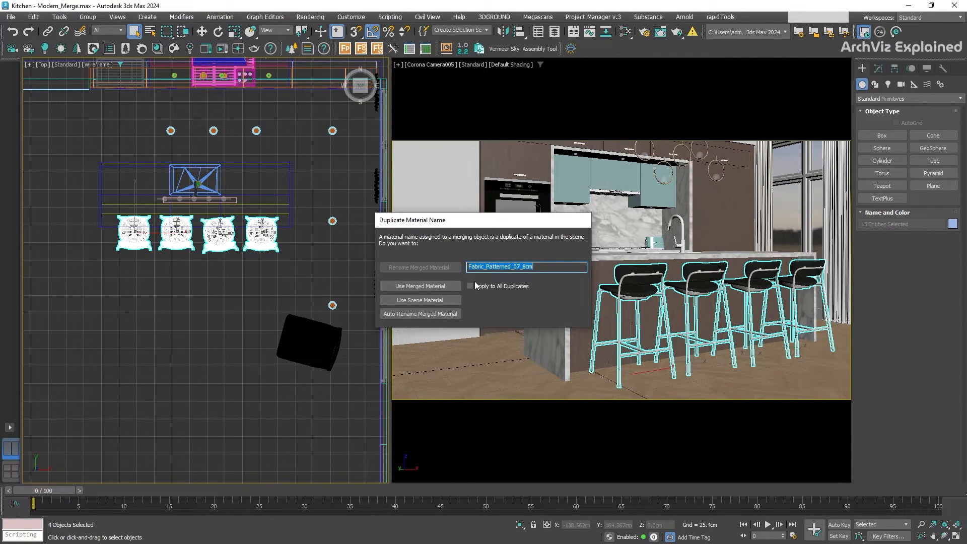
Step: Tick Apply to All Duplicates for the Fabric_Patterned_07_8cm material conflict
left_click(470, 285)
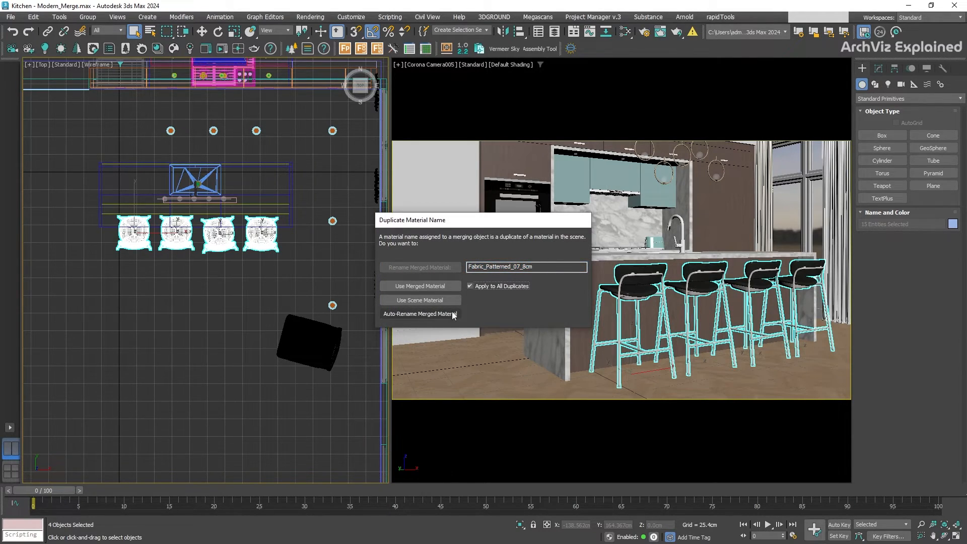
Step: Auto-rename the clashing merged materials to complete the merge
left_click(420, 314)
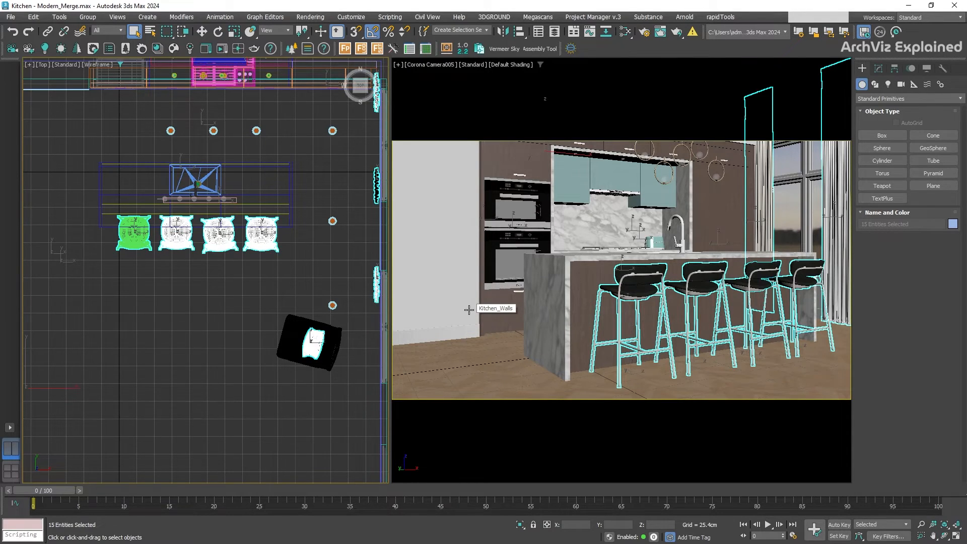
mouse_move(250, 330)
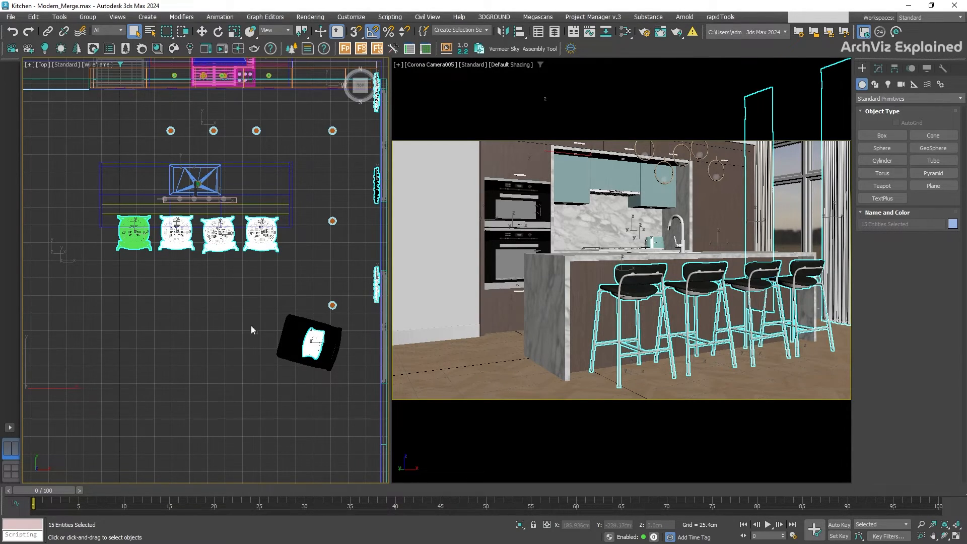
mouse_move(257, 326)
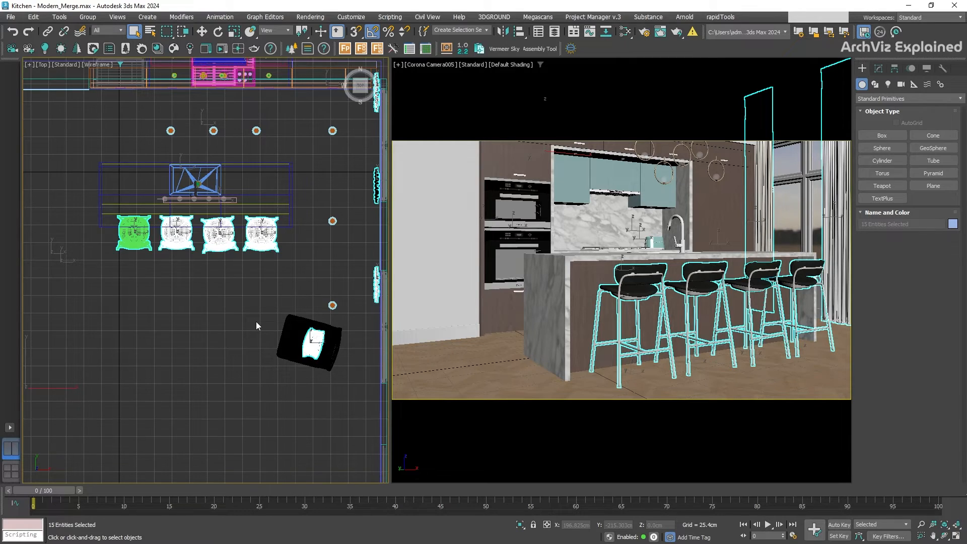